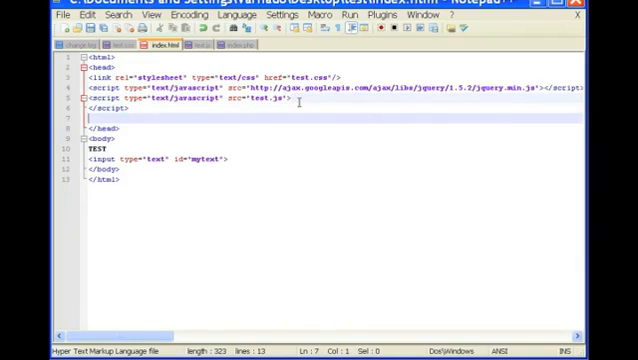
type("<script>")
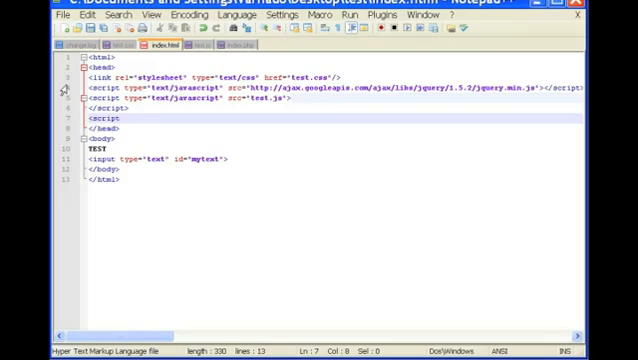
type("type=\"text/javascript\">")
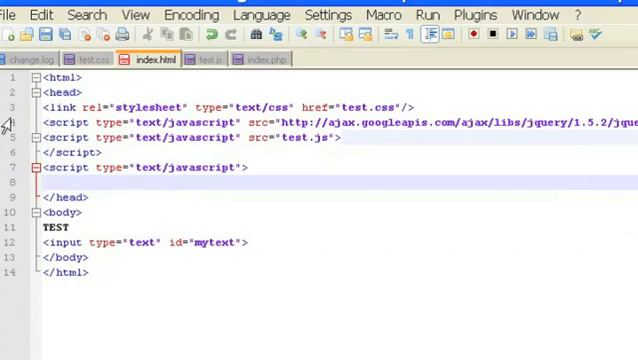
type("</script>")
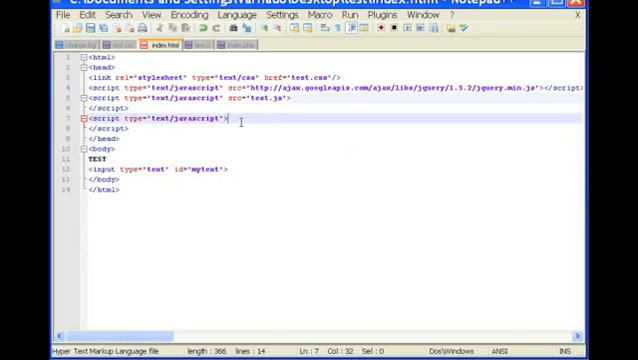
type("var")
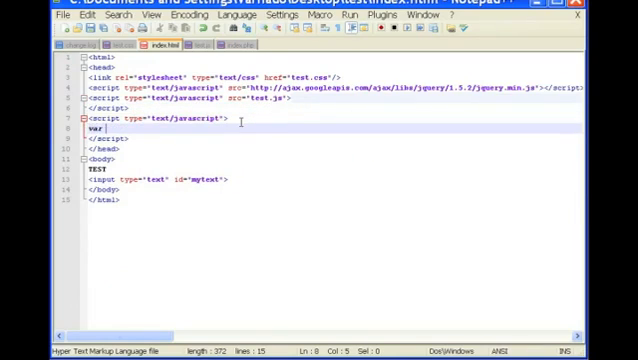
type("test=\"hello")
type("documetn.getElementBy")
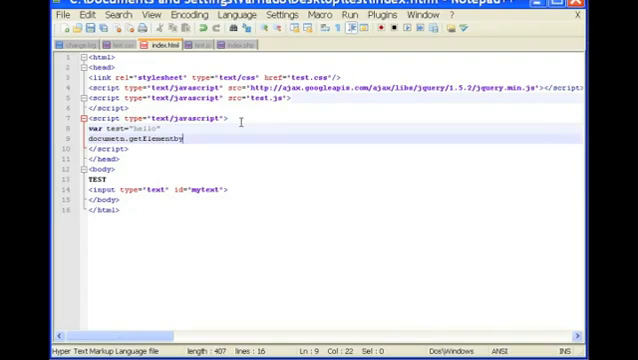
type("Id(\"")
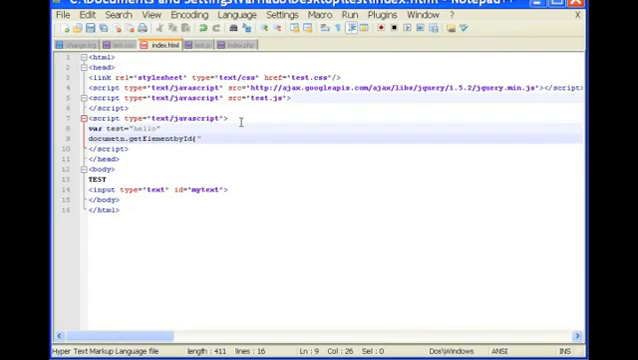
mouse_move(244, 194)
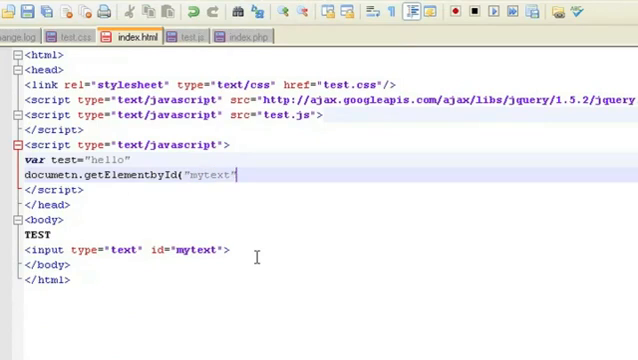
type(").")
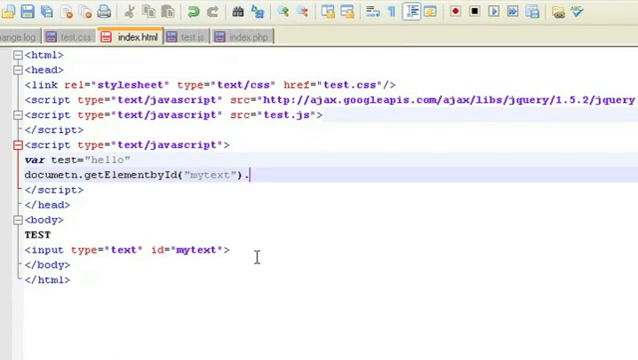
type("value")
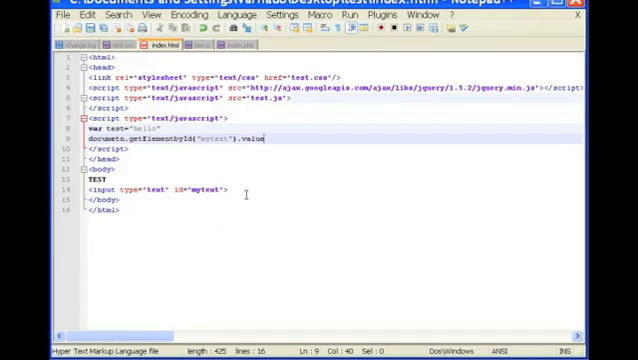
type("=")
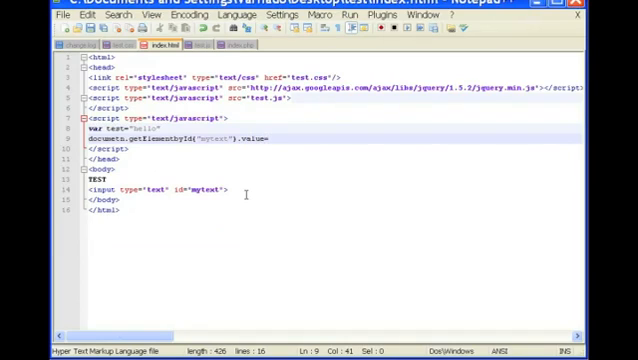
type("test;")
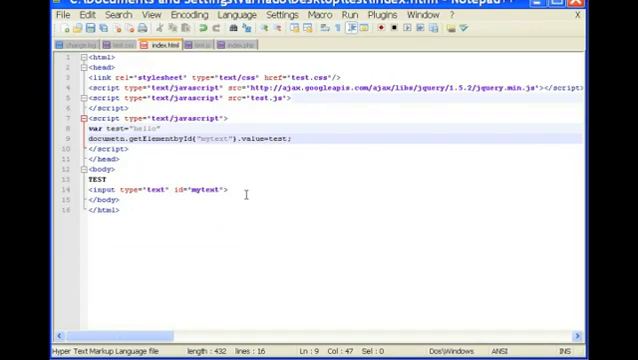